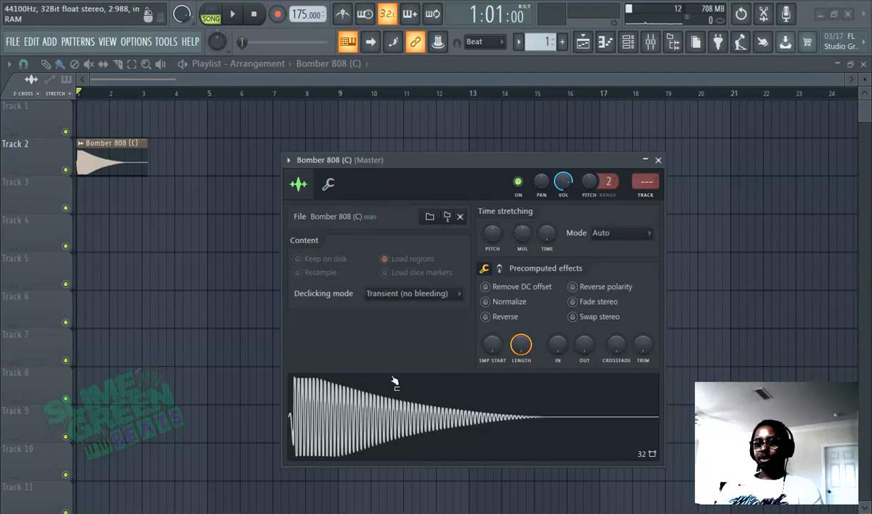
Send the loaded Bomber 808 (C) sample to Edison via 'Edit in audio editor'.
right_click(394, 383)
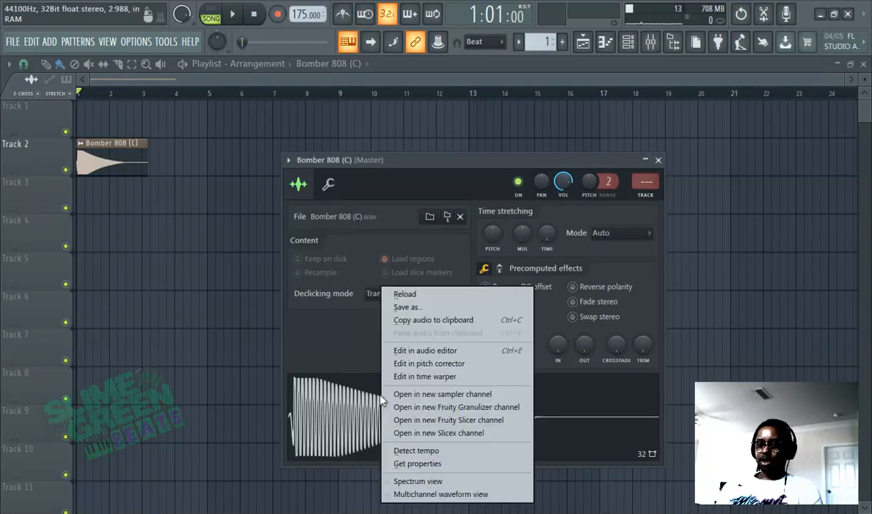
mouse_move(408, 307)
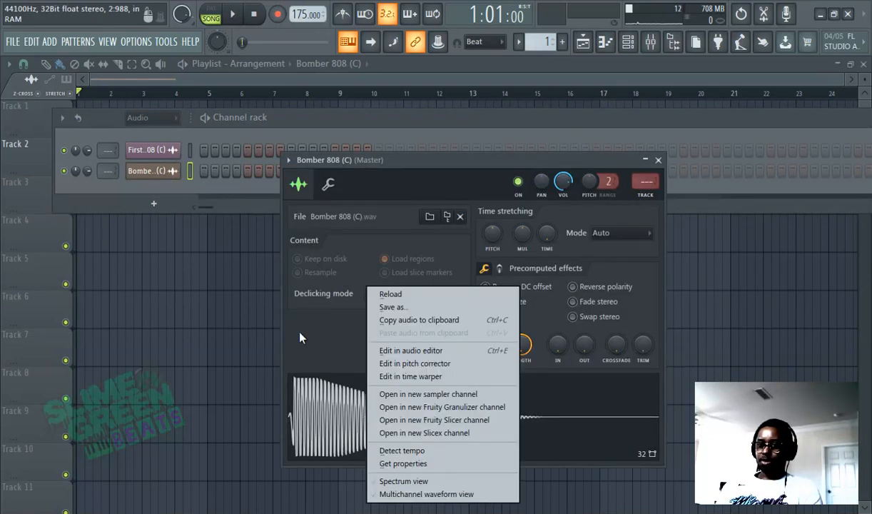
left_click(409, 349)
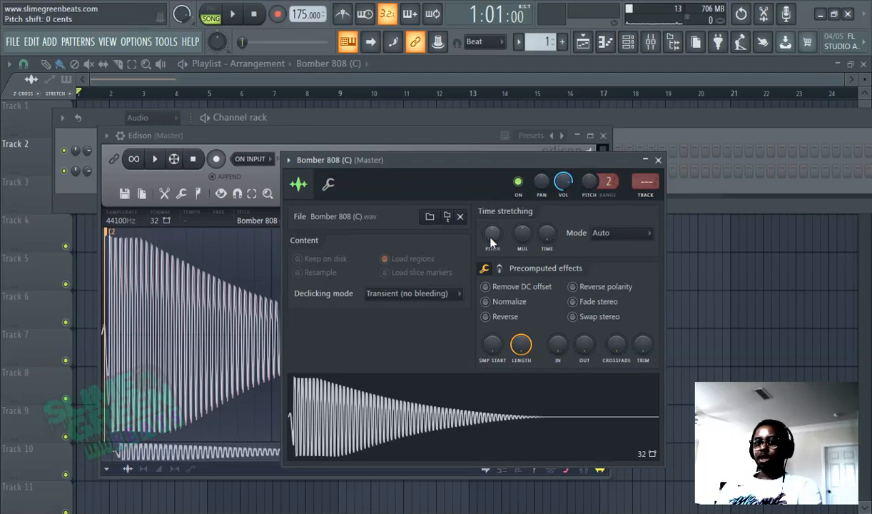
Raise the Bomber 808 channel's Pitch knob in the Time stretching section.
left_click_drag(493, 236, 492, 221)
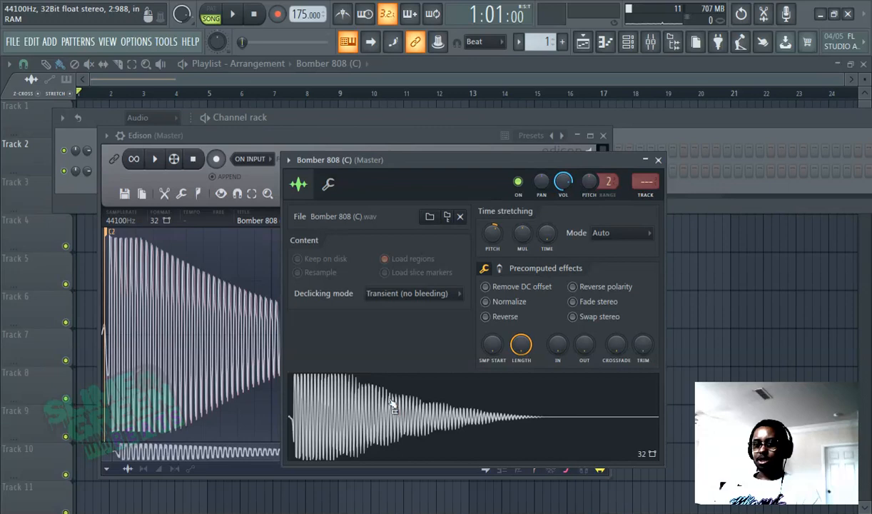
mouse_move(362, 418)
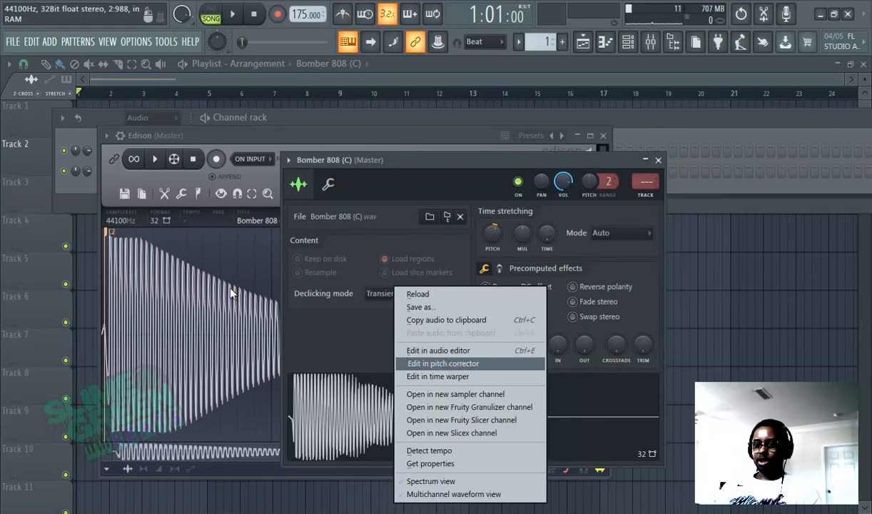
Send the pitched sample to Edison and run pitch detection from the Regions menu.
left_click(437, 350)
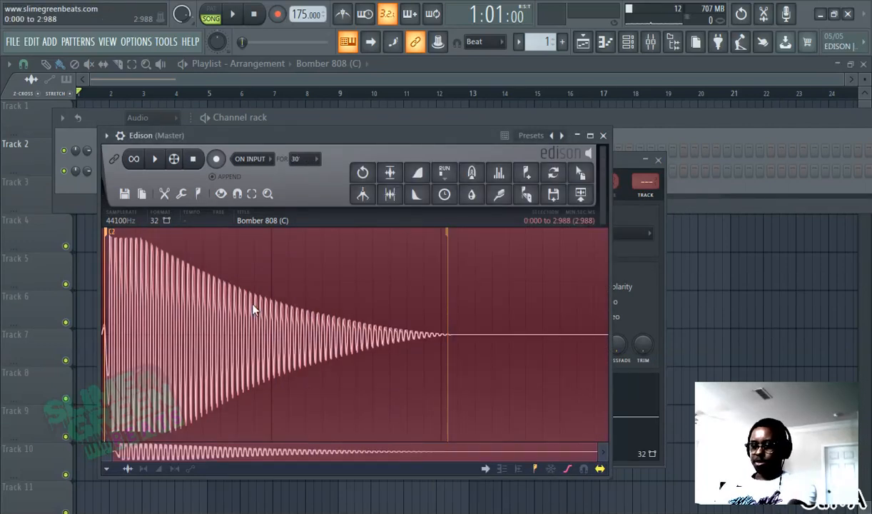
left_click(216, 159)
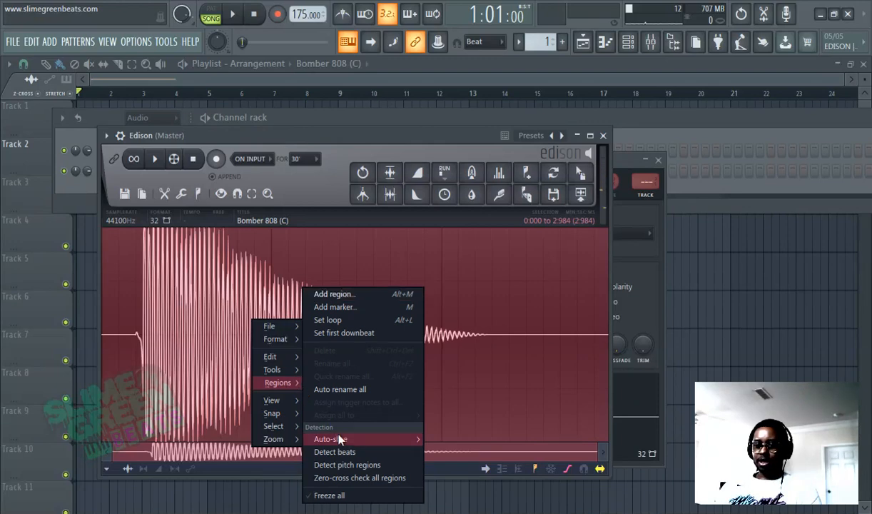
left_click(343, 440)
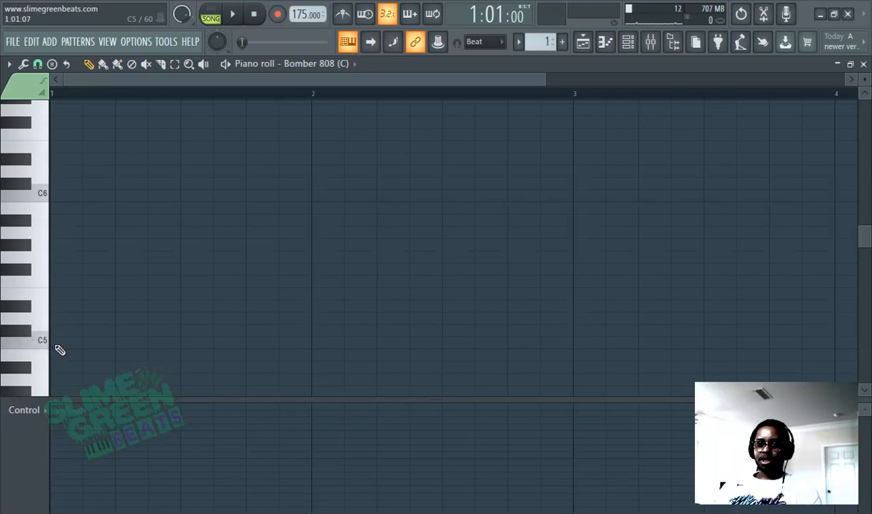
Preview the C5 key and place a short note on the C5 row.
left_click(57, 347)
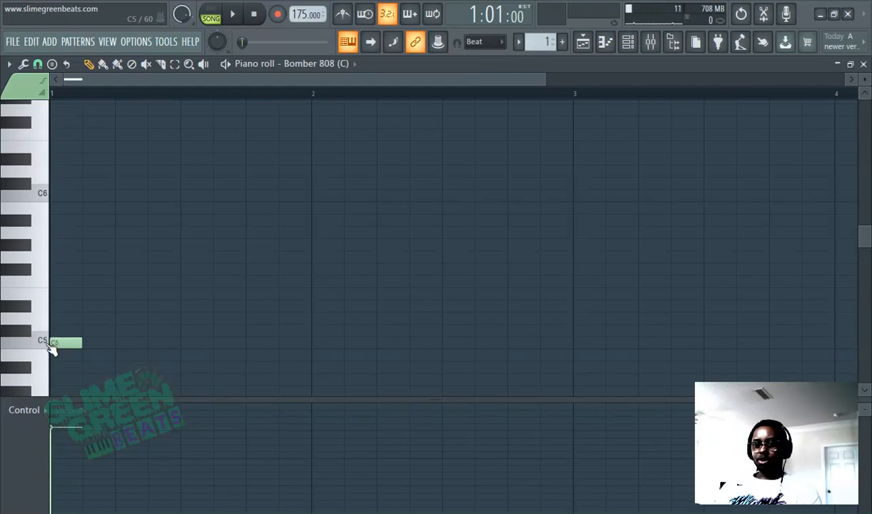
left_click(628, 42)
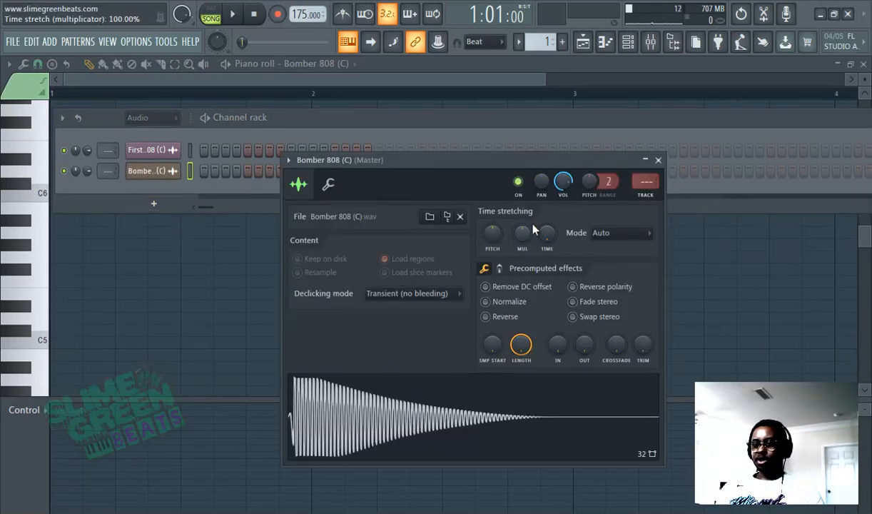
Lower the channel pitch to -100 cents, then reset it to 0 cents.
left_click_drag(492, 231, 492, 245)
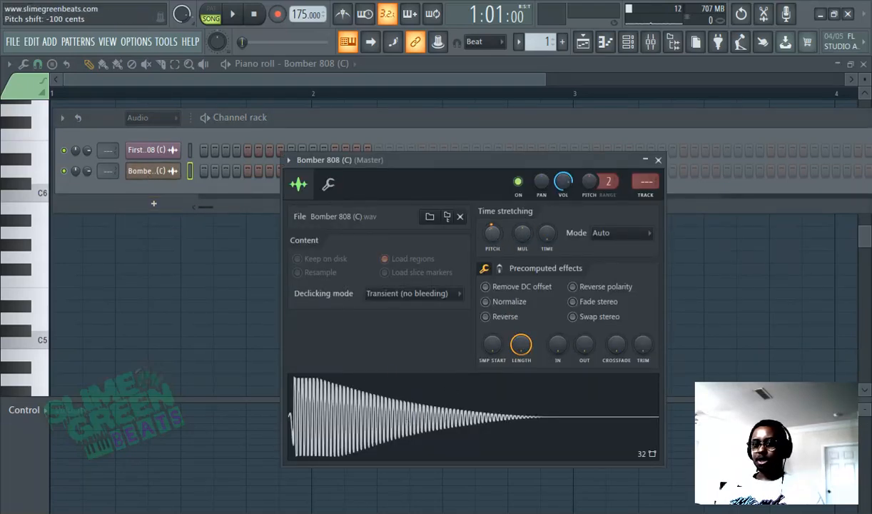
left_click(493, 234)
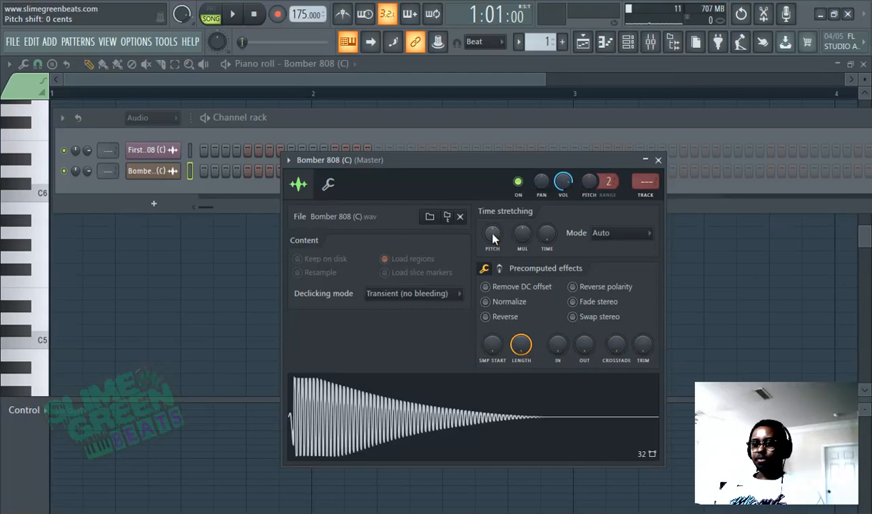